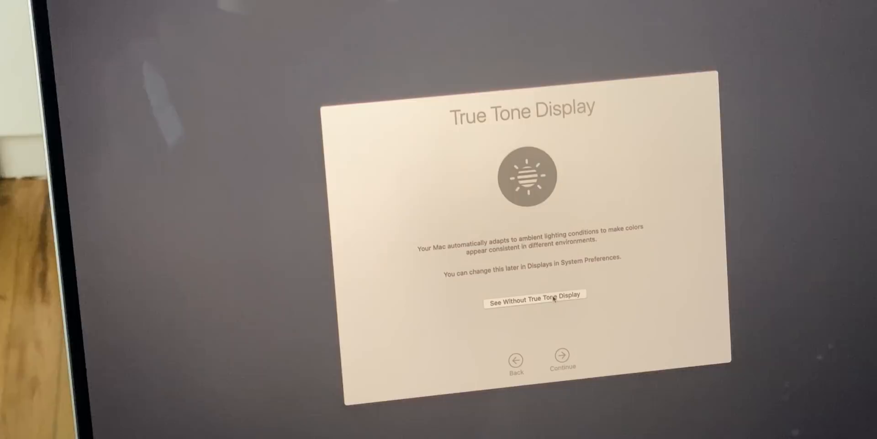
{"action": "left_click", "coordinate": [535, 298]}
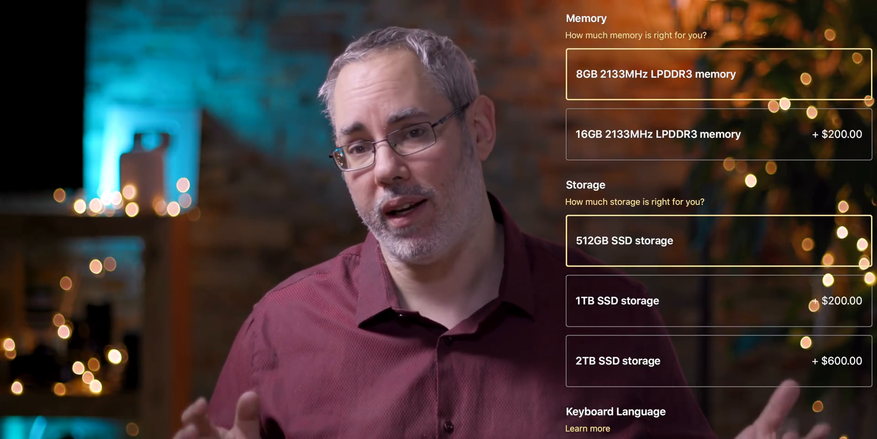
{"action": "scroll", "scroll_direction": "down", "scroll_amount": 3}
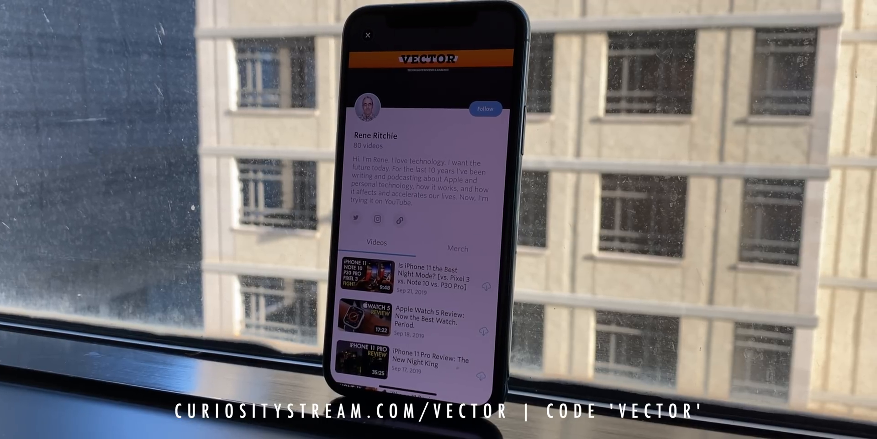
{"action": "scroll", "scroll_direction": "down", "scroll_amount": 3}
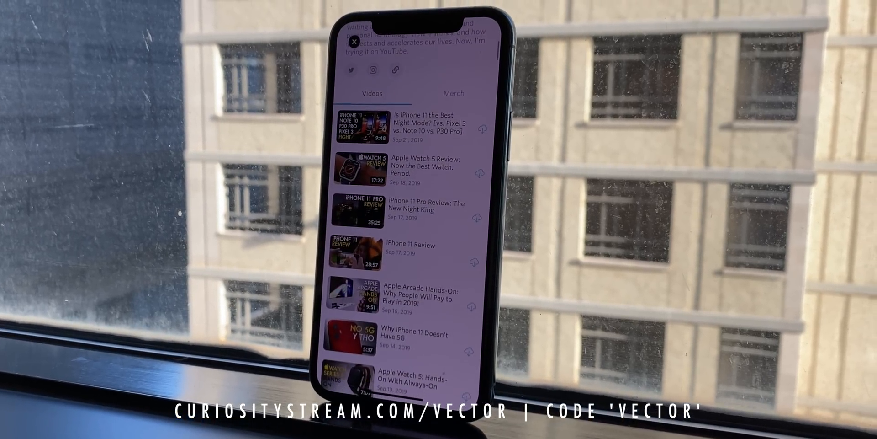
{"action": "scroll", "scroll_direction": "down", "scroll_amount": 3}
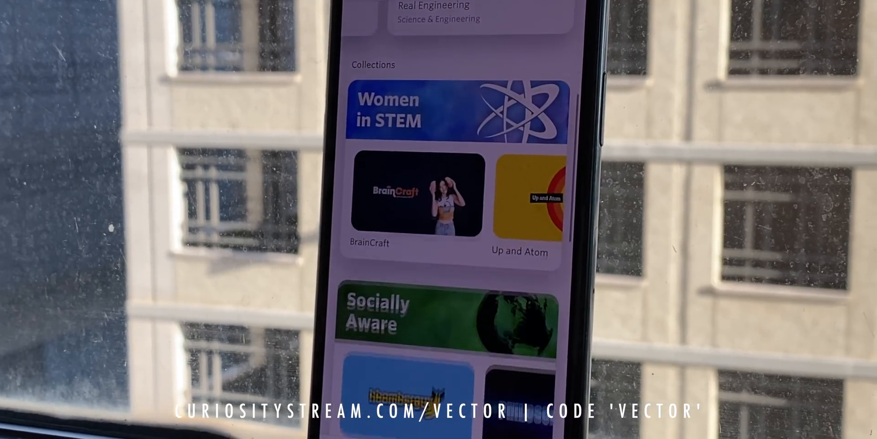
{"action": "scroll", "scroll_direction": "down", "scroll_amount": 3}
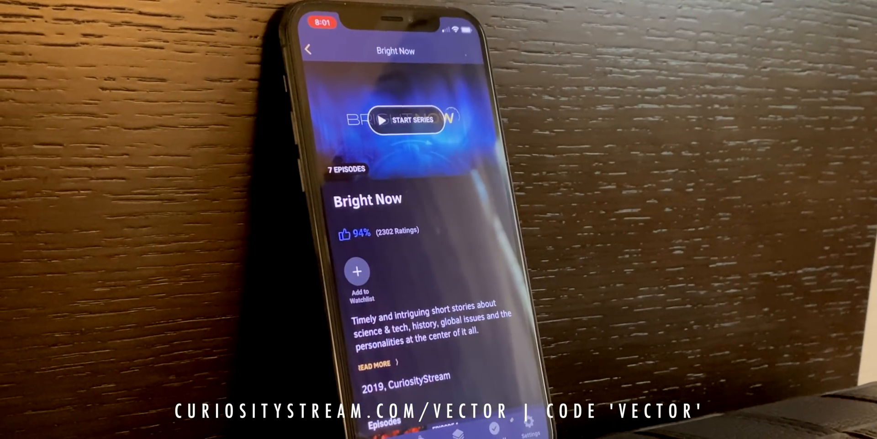
{"action": "left_click", "coordinate": [405, 119]}
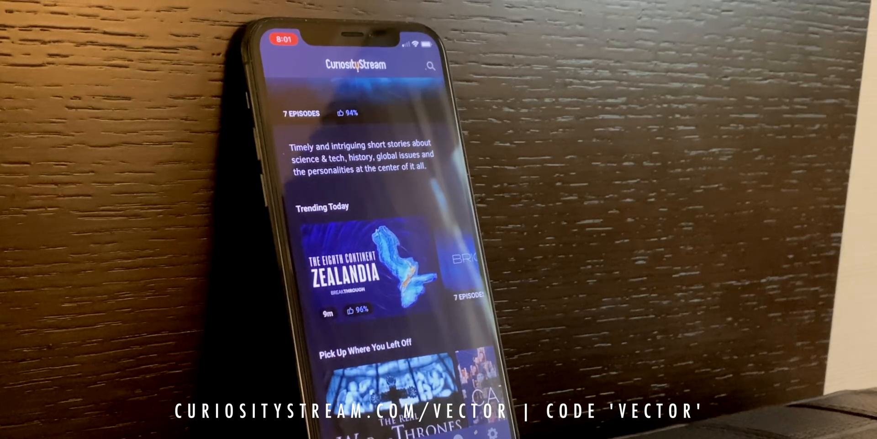
{"action": "scroll", "scroll_direction": "down", "scroll_amount": 3}
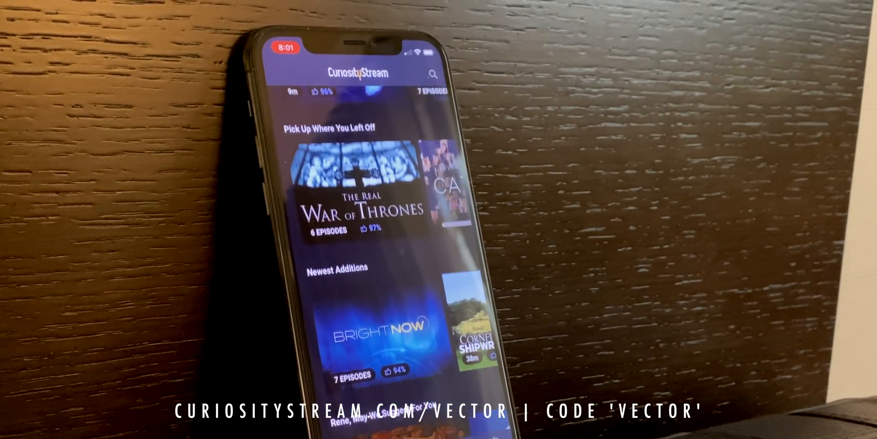
{"action": "scroll", "scroll_direction": "down", "scroll_amount": 3}
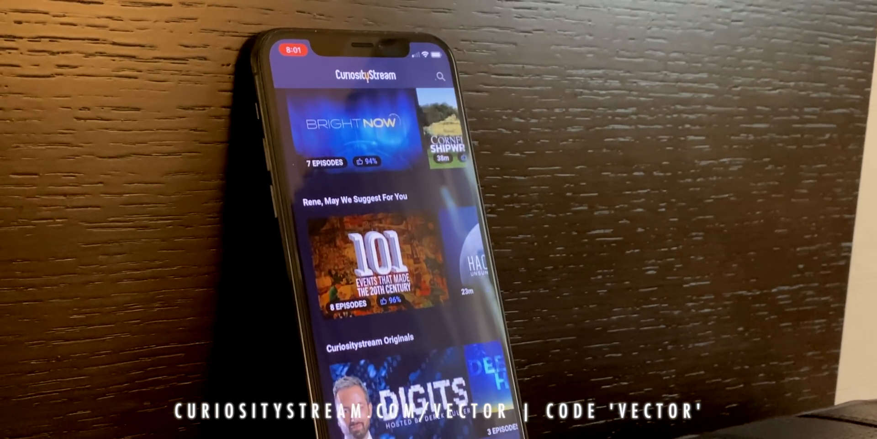
{"action": "scroll", "scroll_direction": "down", "scroll_amount": 3}
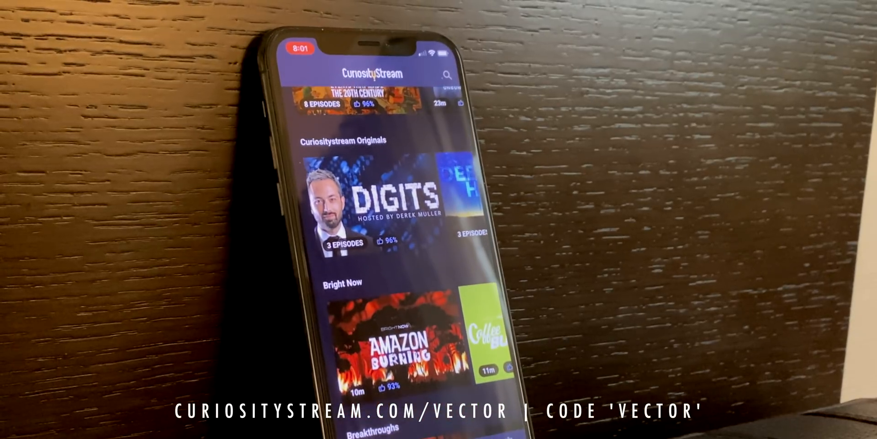
{"action": "scroll", "scroll_direction": "down", "scroll_amount": 3}
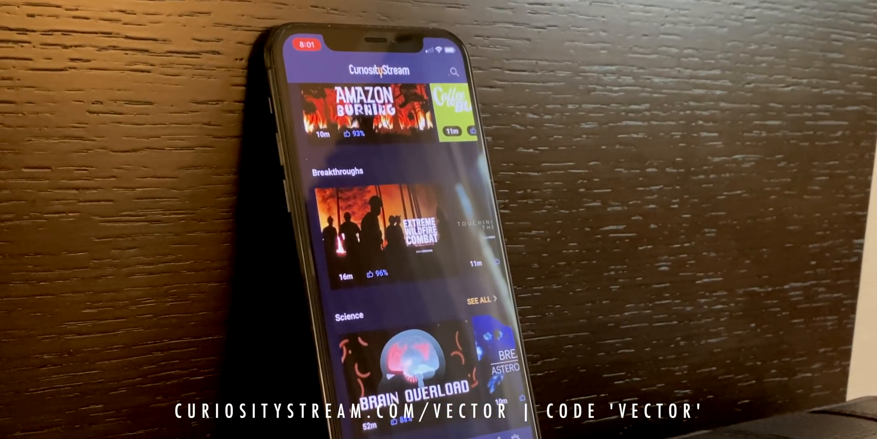
{"action": "scroll", "scroll_direction": "down", "scroll_amount": 3}
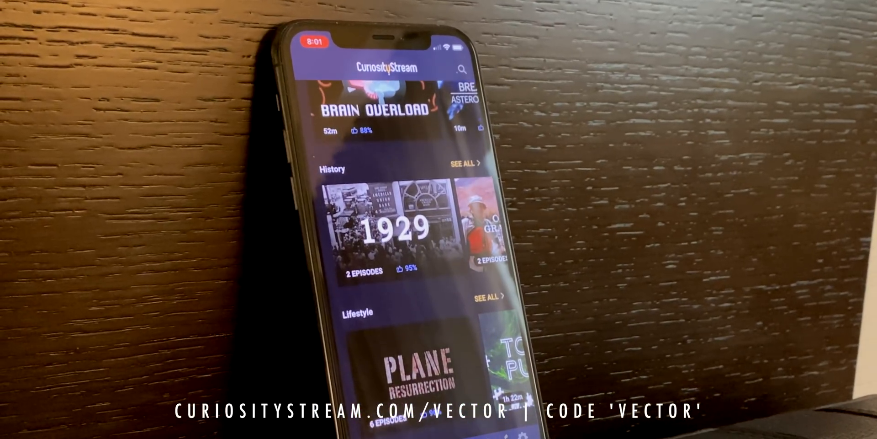
{"action": "scroll", "scroll_direction": "down", "scroll_amount": 3}
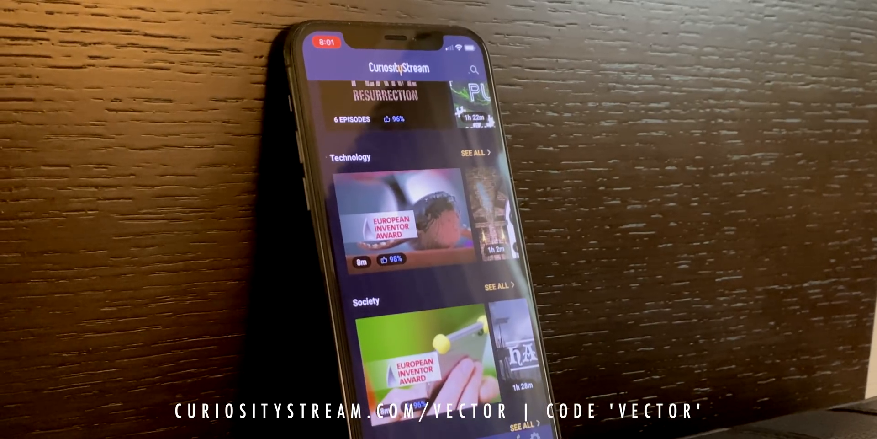
{"action": "scroll", "scroll_direction": "down", "scroll_amount": 3}
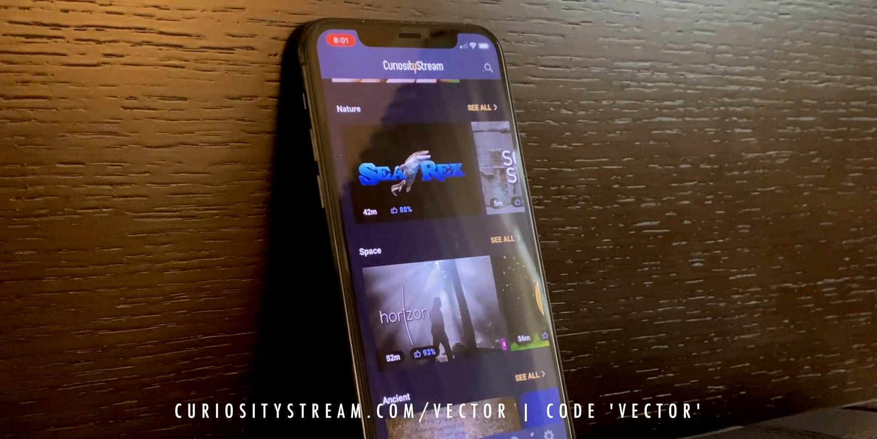
{"action": "scroll", "scroll_direction": "down", "scroll_amount": 3}
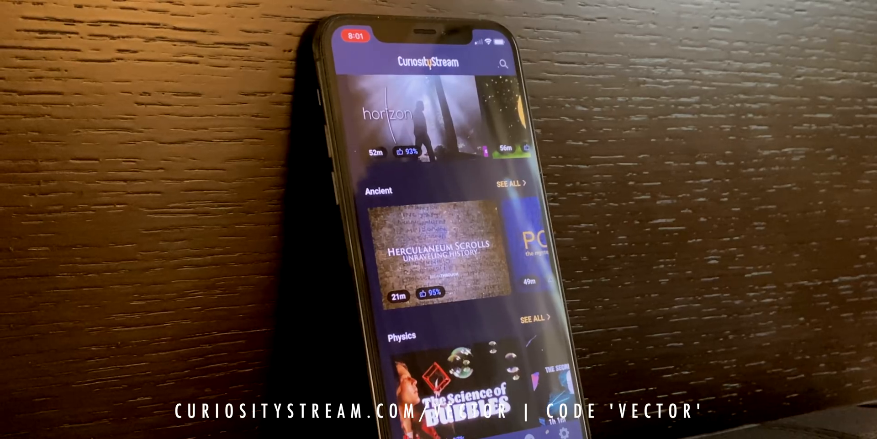
{"action": "scroll", "scroll_direction": "down", "scroll_amount": 3}
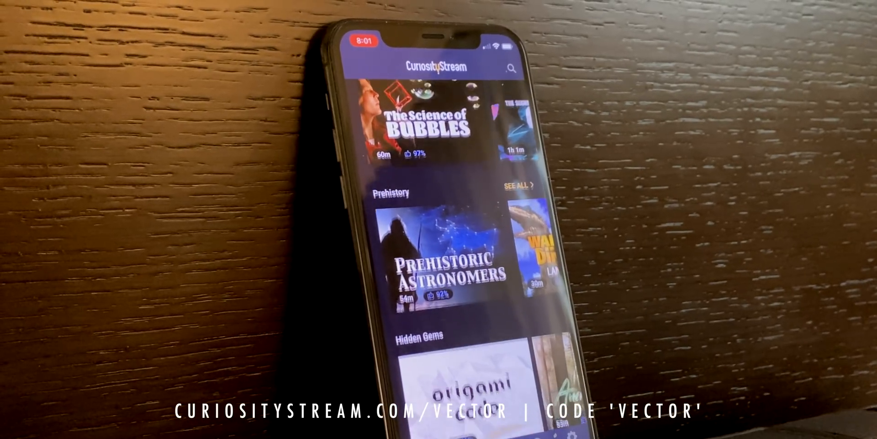
{"action": "scroll", "scroll_direction": "down", "scroll_amount": 3}
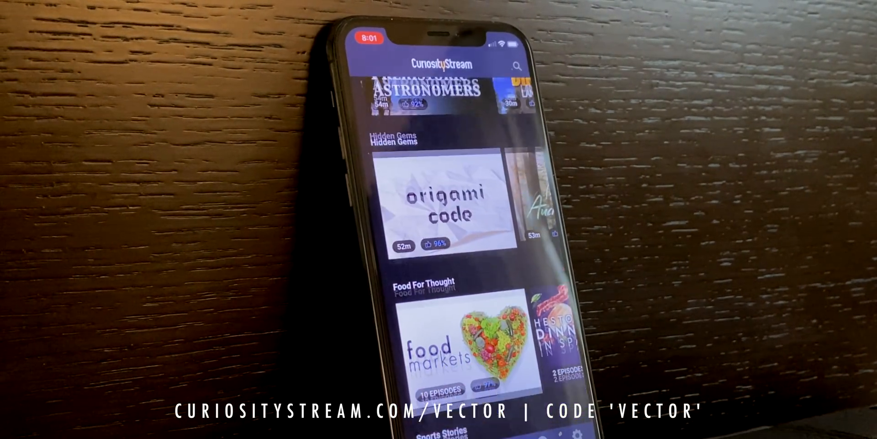
{"action": "scroll", "scroll_direction": "down", "scroll_amount": 3}
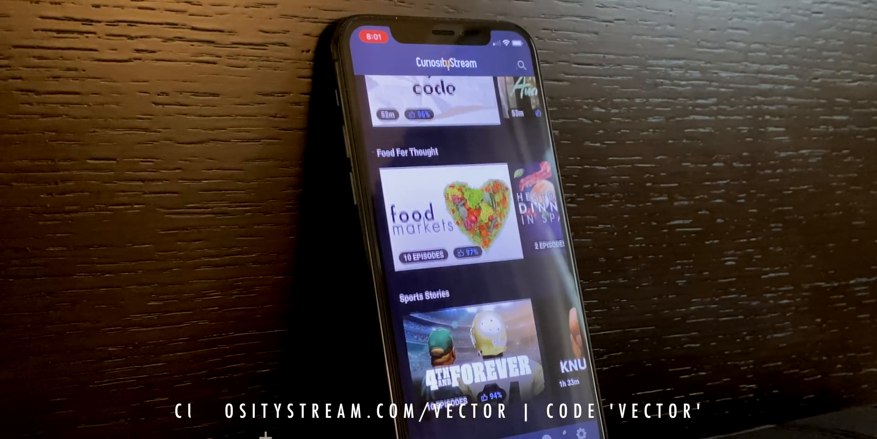